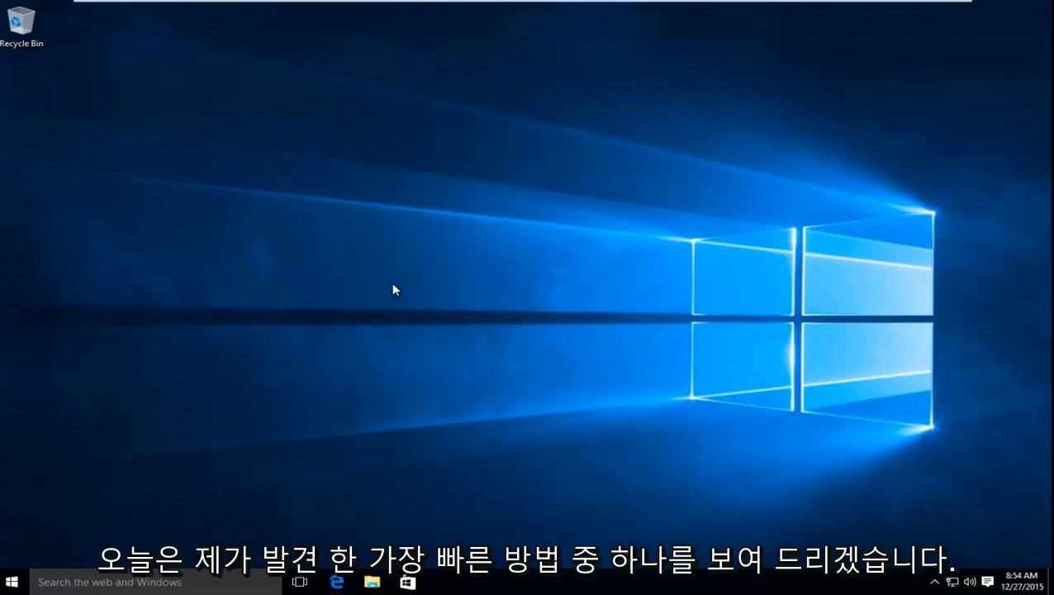
{"action": "mouse_move", "coordinate": [345, 271]}
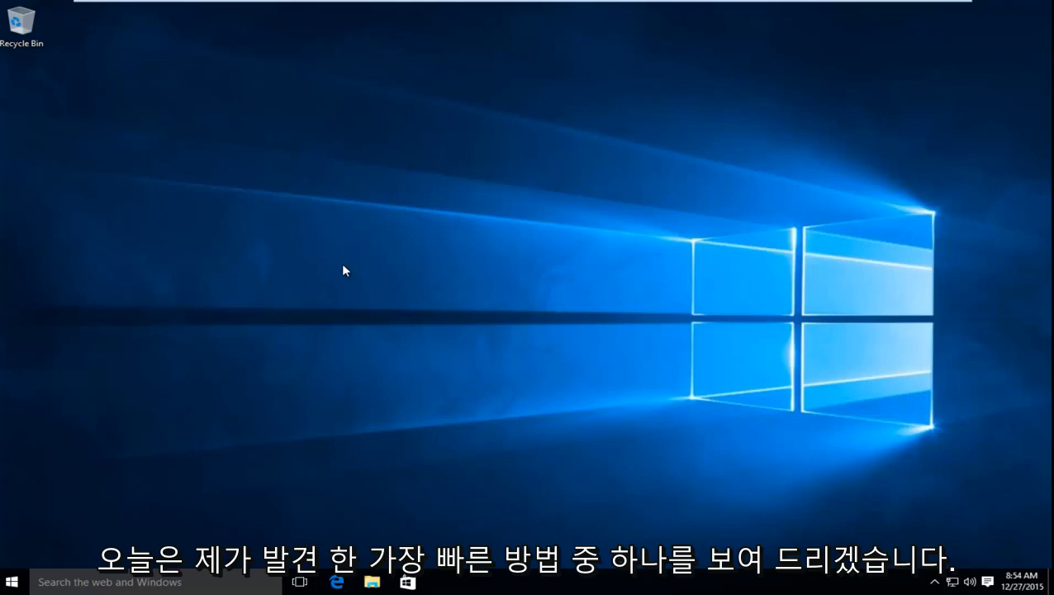
{"action": "mouse_move", "coordinate": [248, 355]}
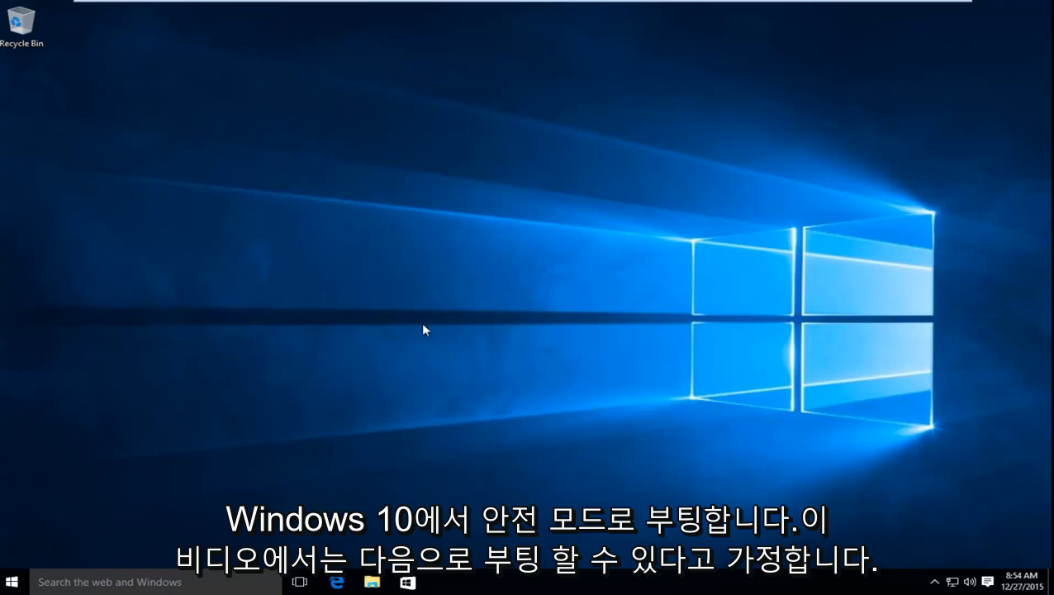
{"action": "mouse_move", "coordinate": [436, 318]}
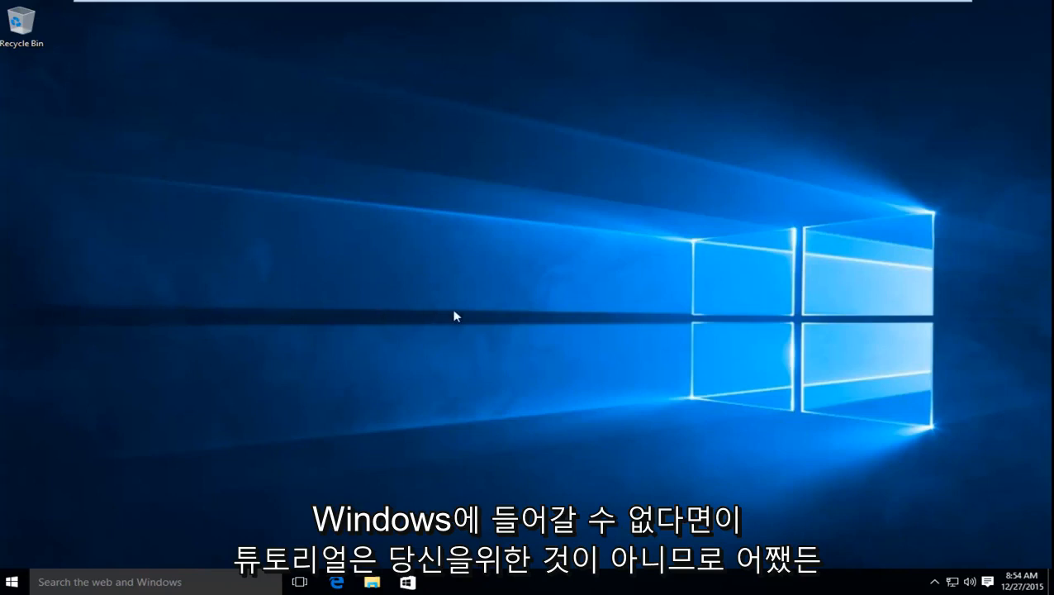
{"action": "mouse_move", "coordinate": [518, 376]}
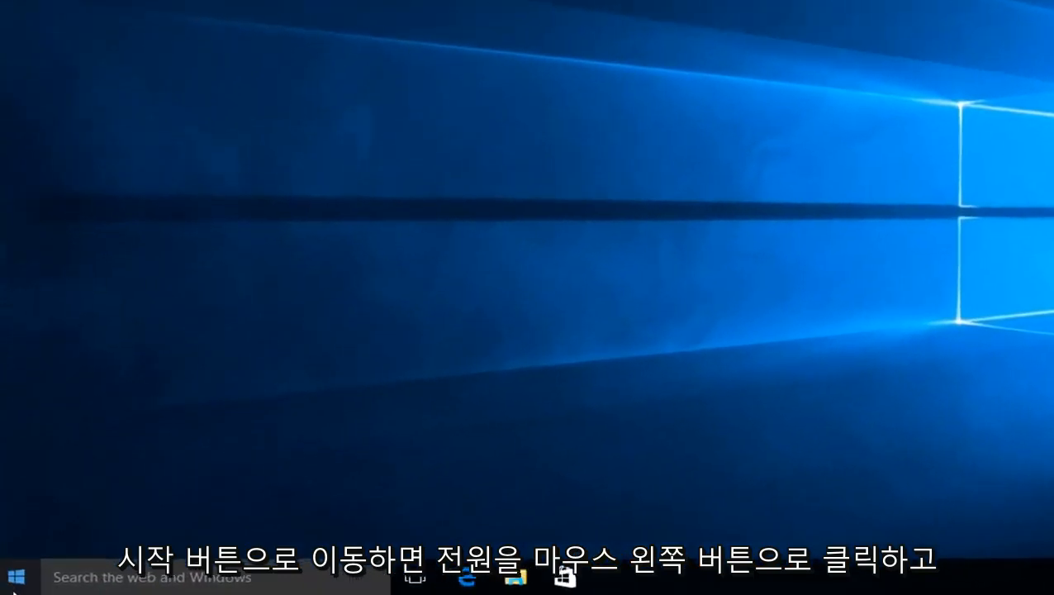
Step: Restart the PC from Start > Power with Shift held so it boots into recovery options
{"action": "left_click", "coordinate": [16, 574]}
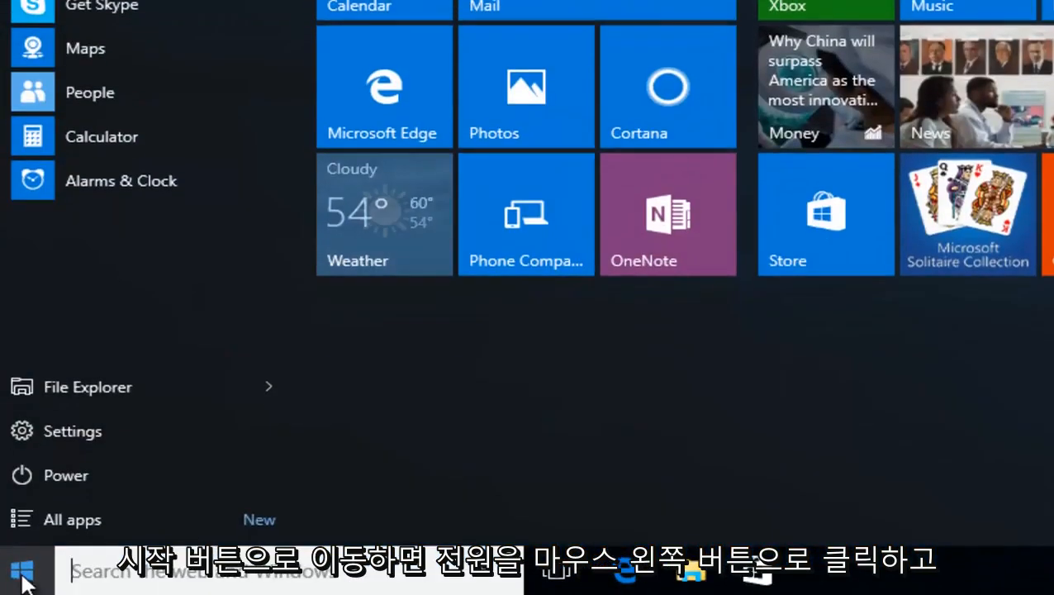
{"action": "mouse_move", "coordinate": [66, 476]}
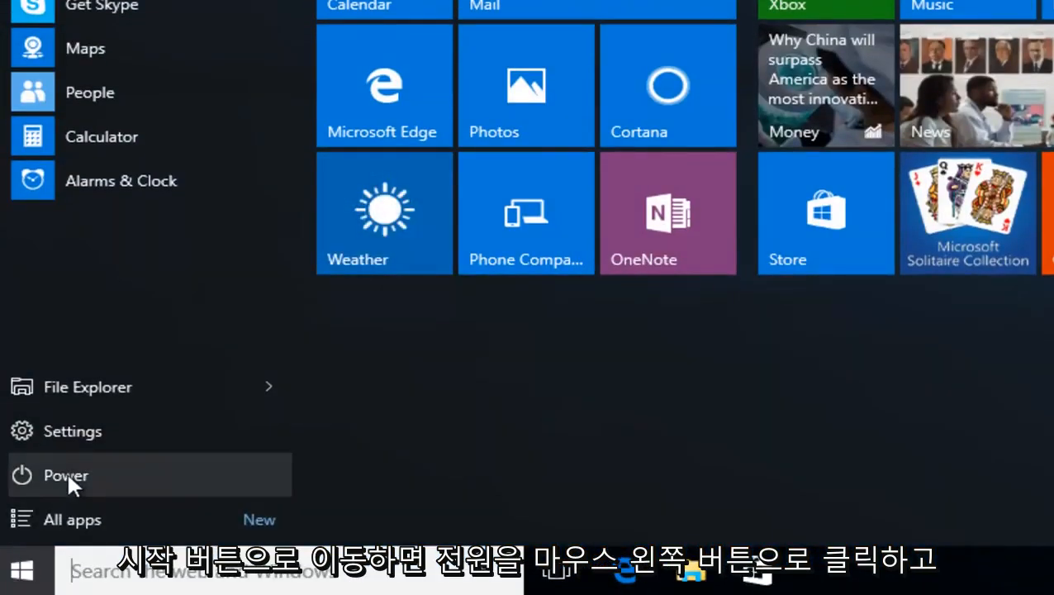
{"action": "left_click", "coordinate": [65, 475]}
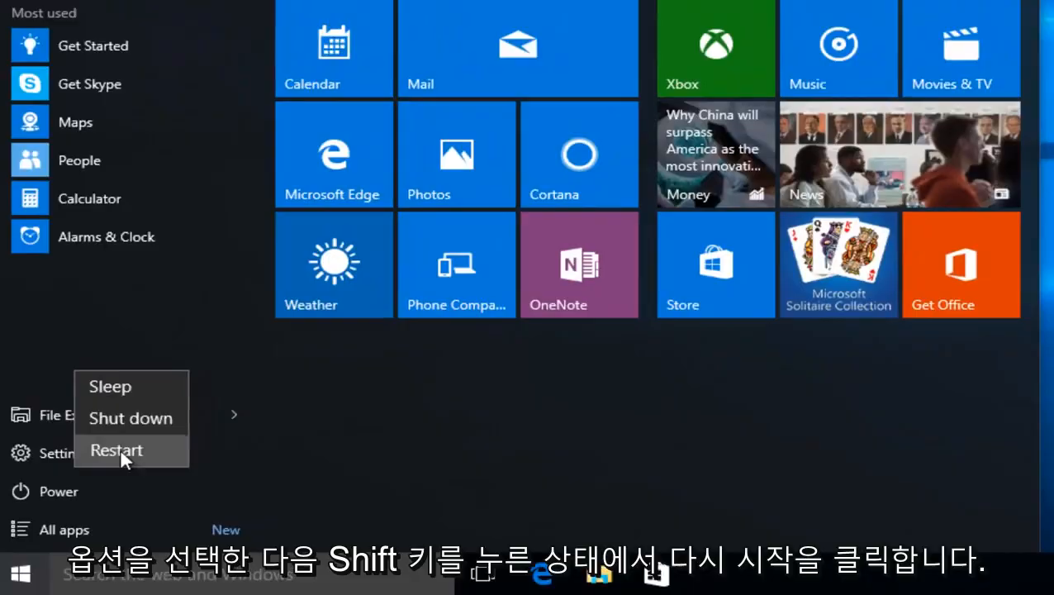
{"action": "left_click", "coordinate": [116, 450]}
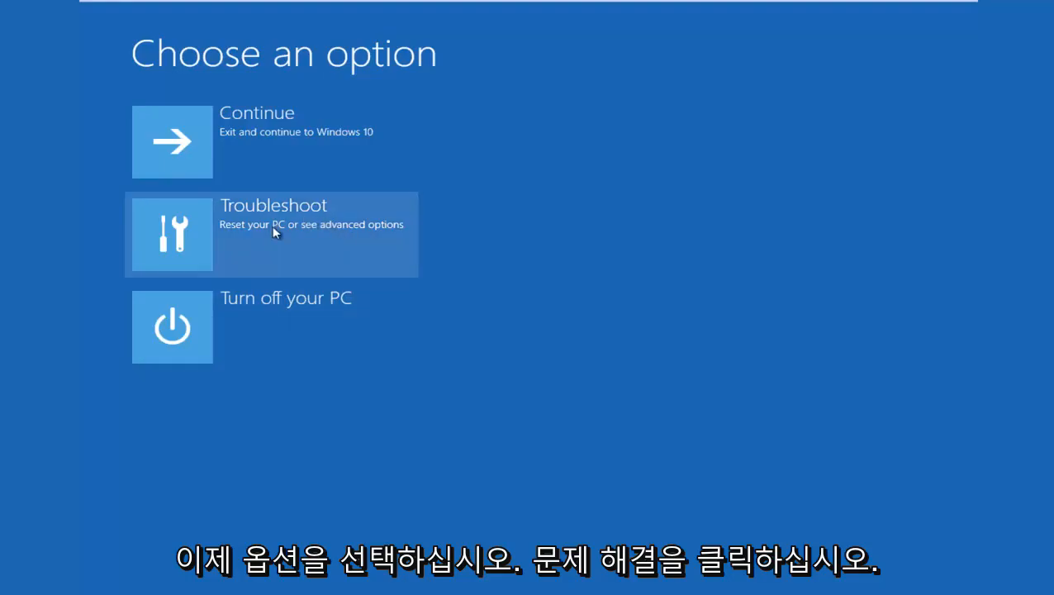
{"action": "mouse_move", "coordinate": [228, 243]}
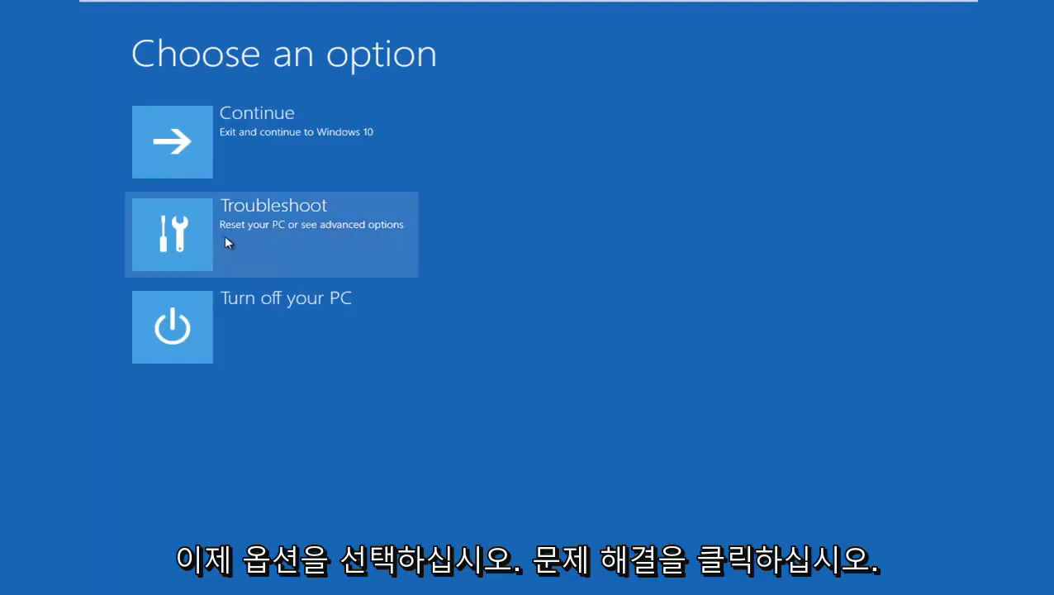
Step: Go through Troubleshoot to Startup Settings and restart to choose a startup mode
{"action": "left_click", "coordinate": [272, 234]}
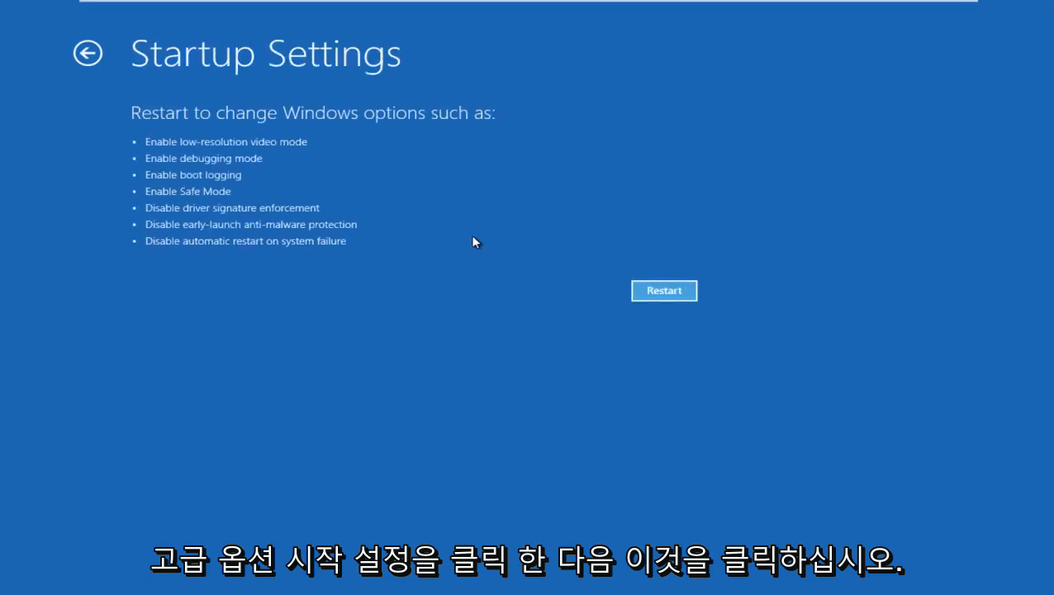
{"action": "mouse_move", "coordinate": [492, 259]}
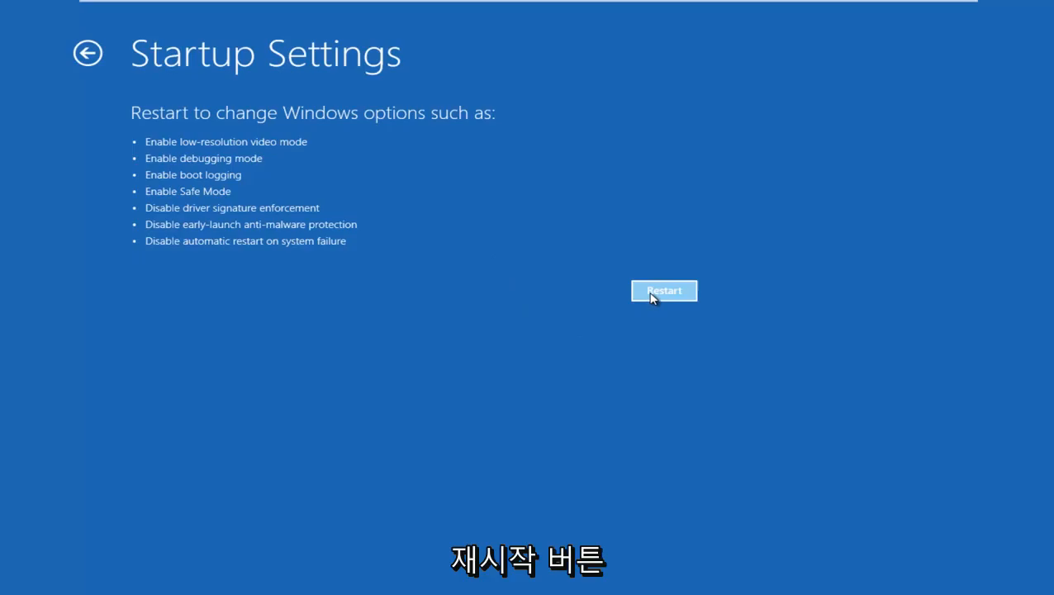
{"action": "left_click", "coordinate": [664, 291]}
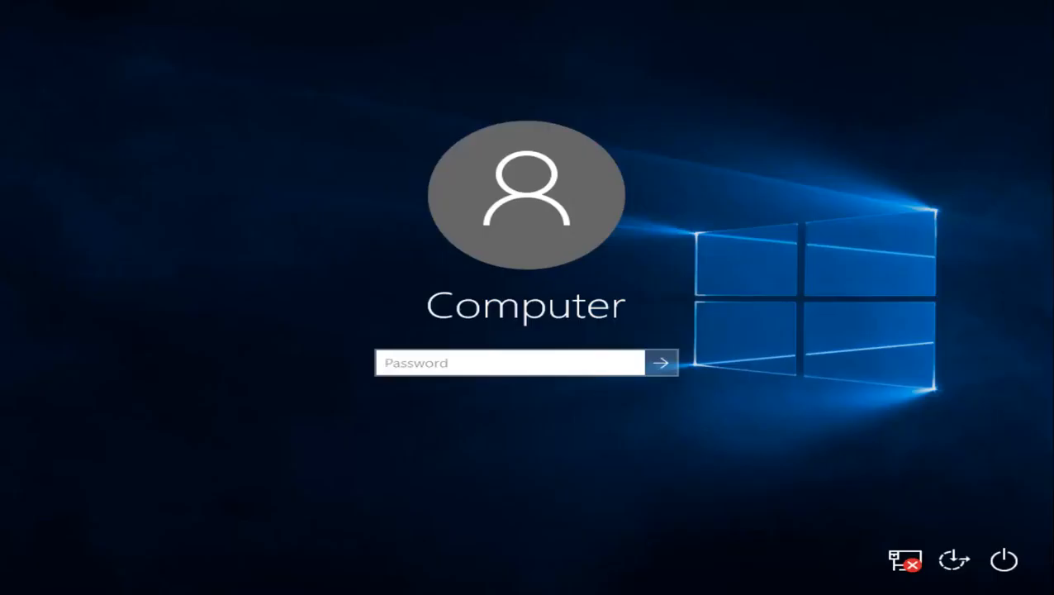
Step: Enter the account password and submit it to begin signing in
{"action": "left_click", "coordinate": [509, 363]}
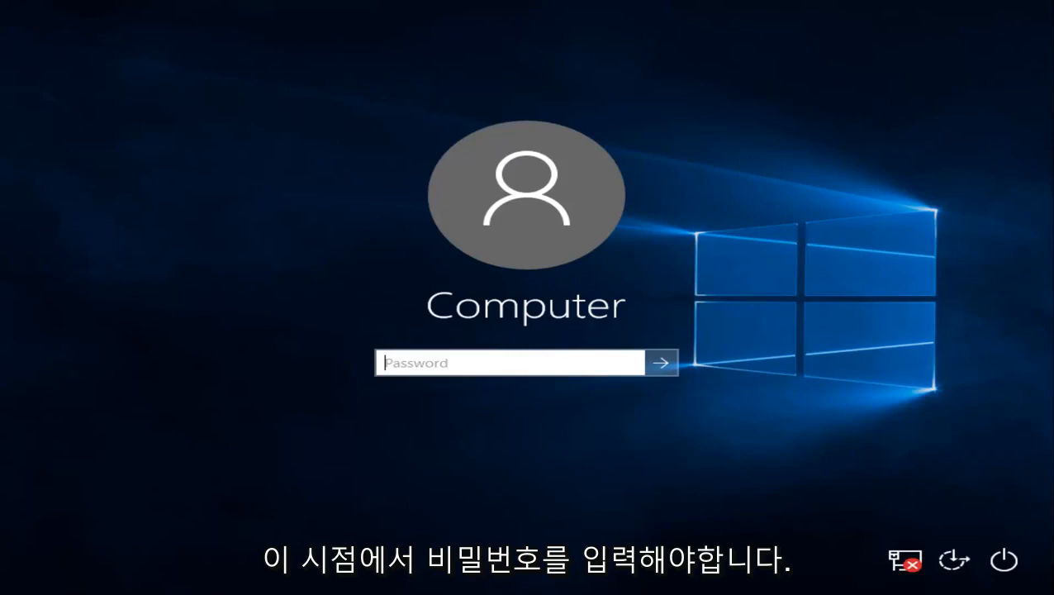
{"action": "left_click", "coordinate": [660, 362]}
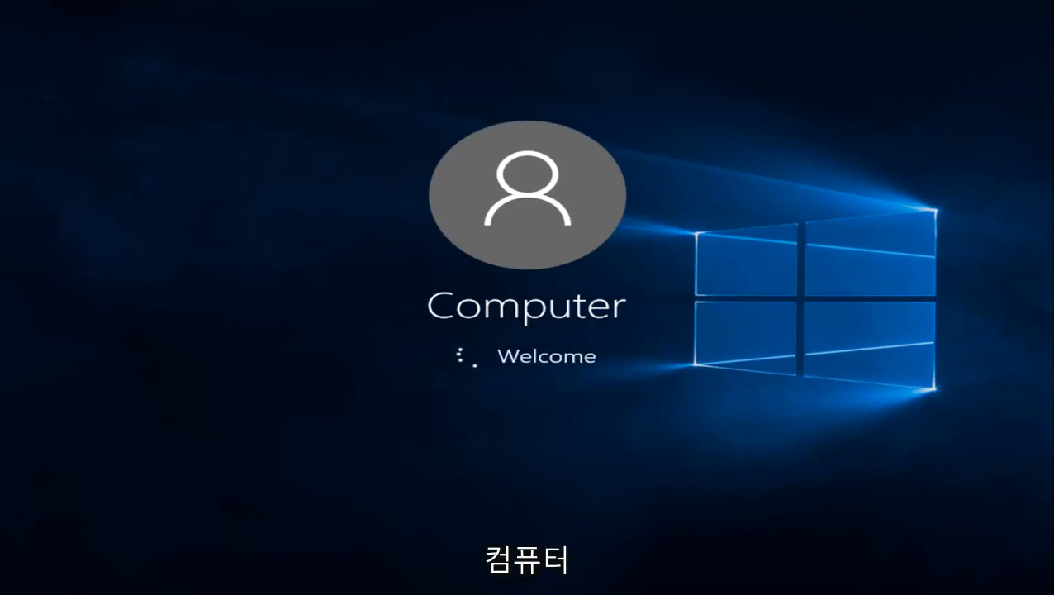